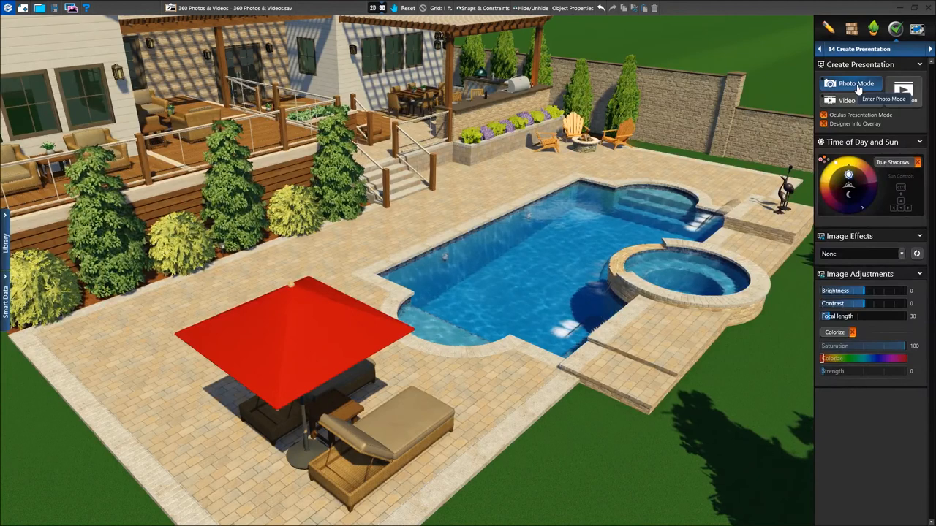
Switch Vip3D into Photo Mode from the Create Presentation panel.
left_click(851, 83)
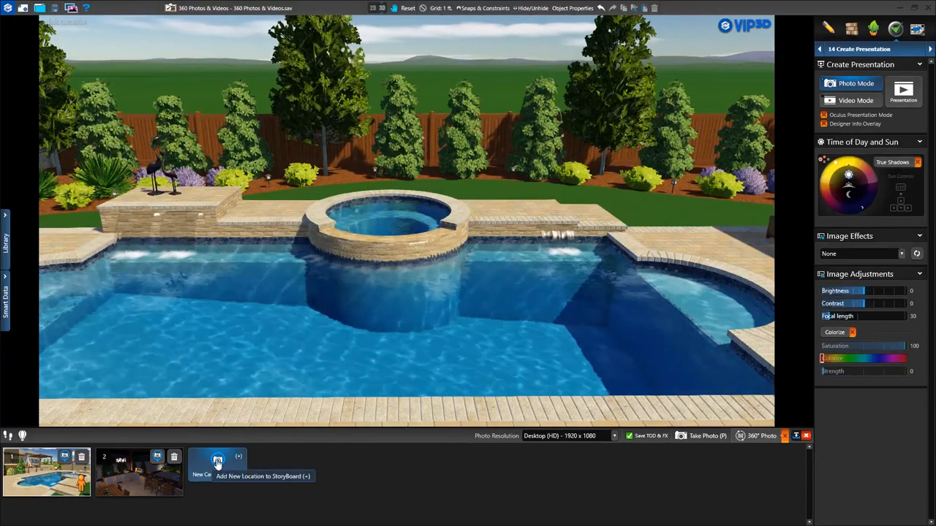
Save the pool-and-spa view as a camera location and capture it as a 360° photo.
left_click(216, 465)
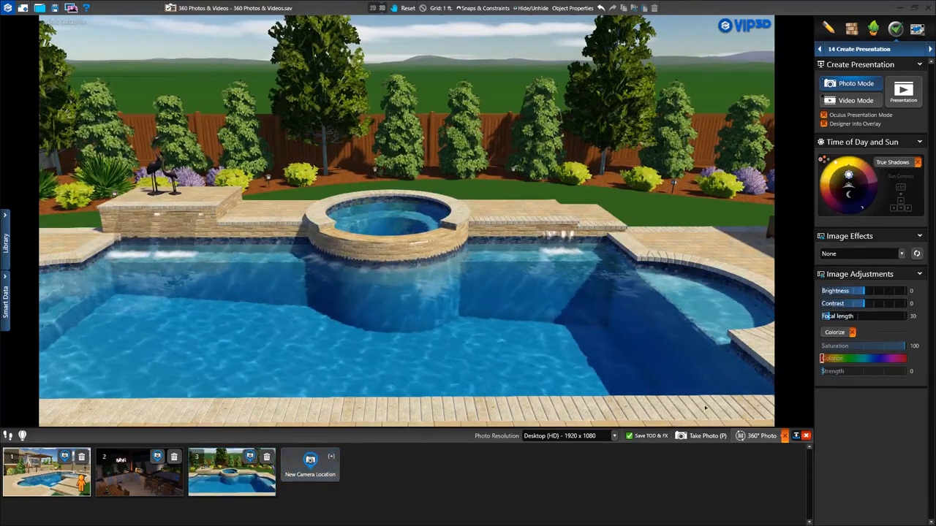
left_click(767, 436)
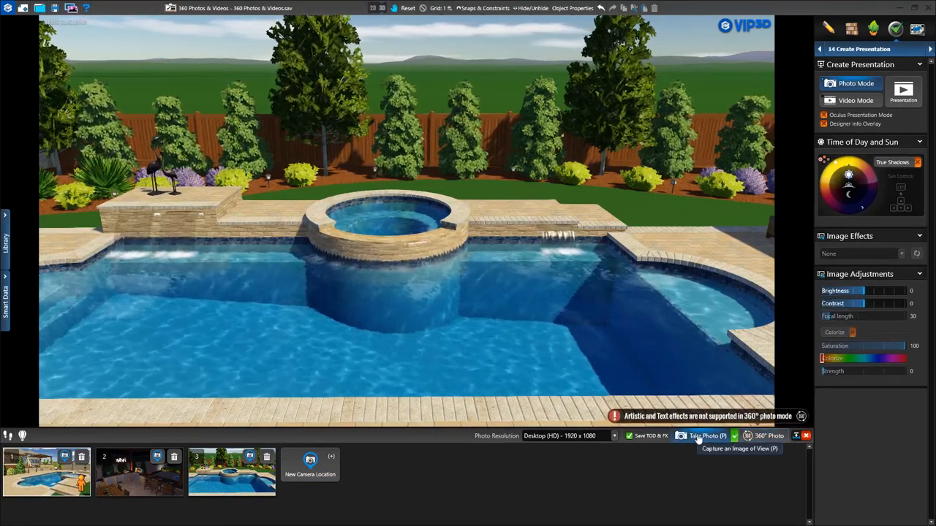
left_click(705, 436)
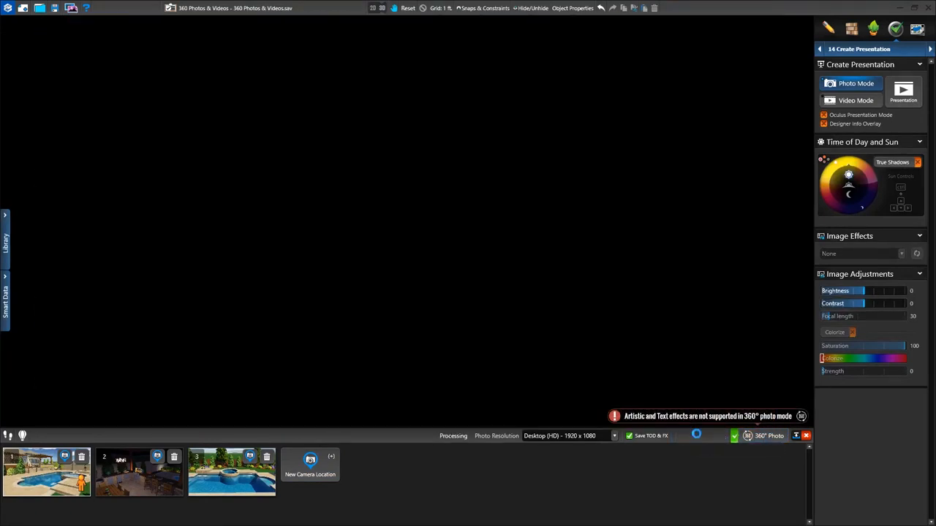
Capture the outdoor kitchen and backyard overview camera views as 360° photos.
left_click(705, 436)
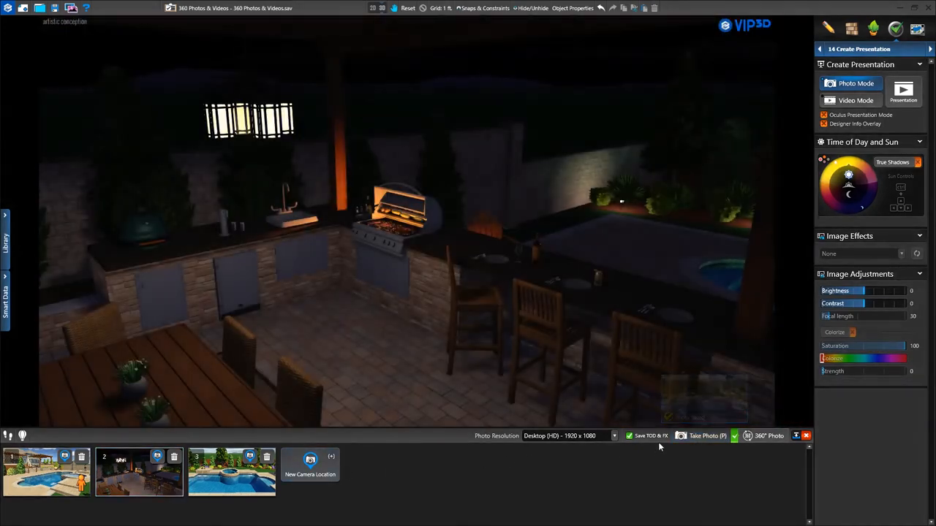
left_click(705, 435)
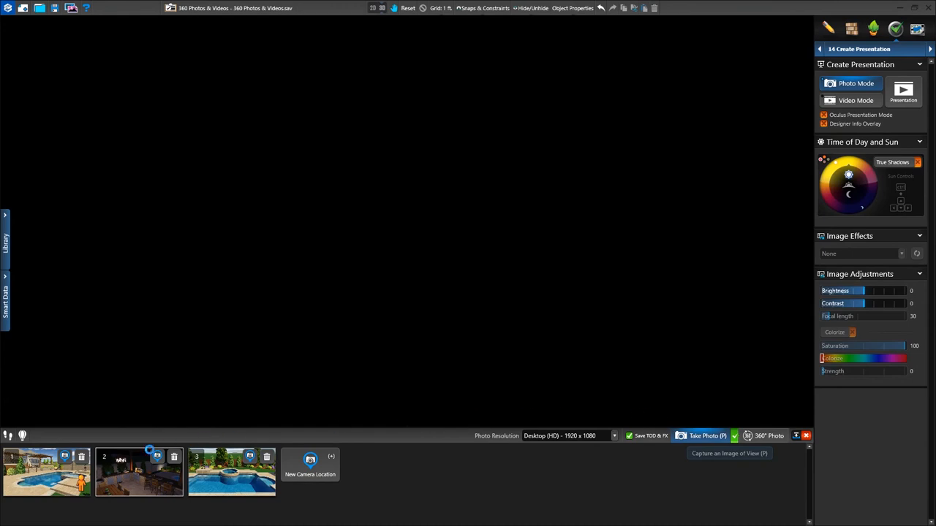
left_click(706, 435)
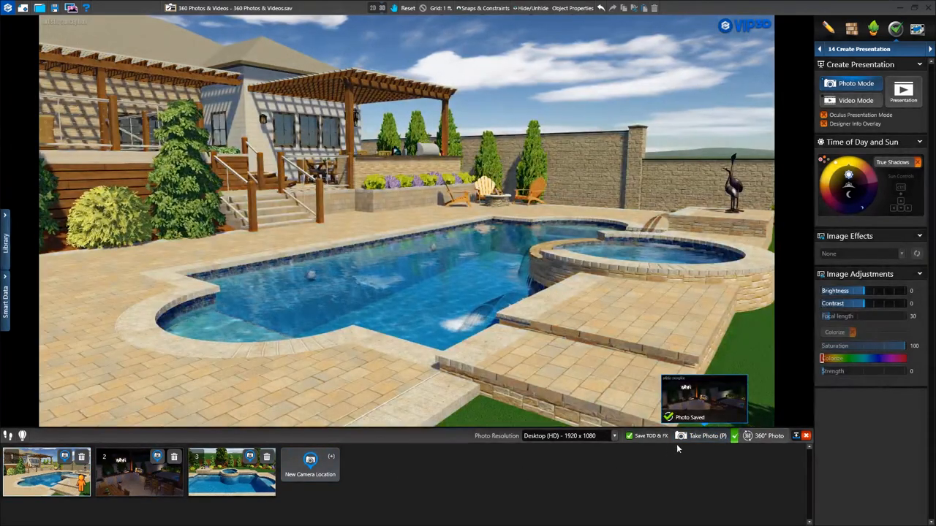
left_click(703, 436)
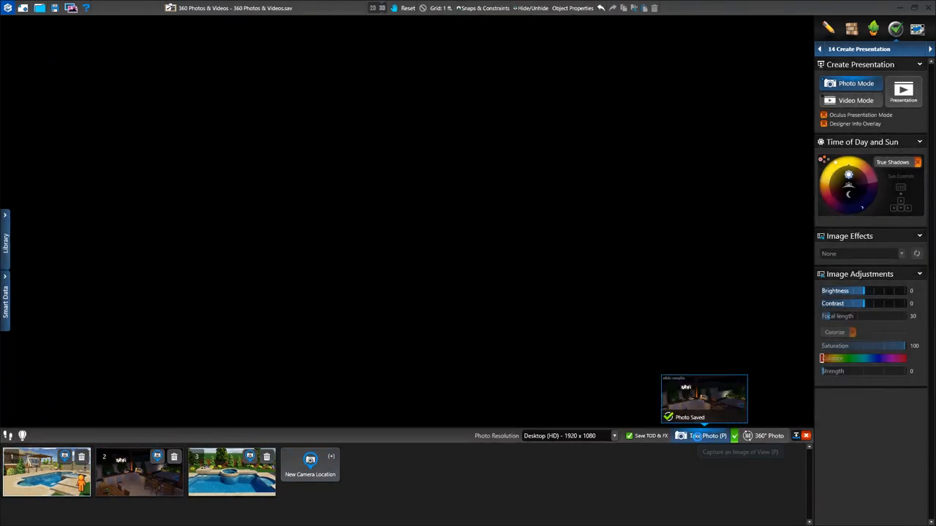
left_click(708, 435)
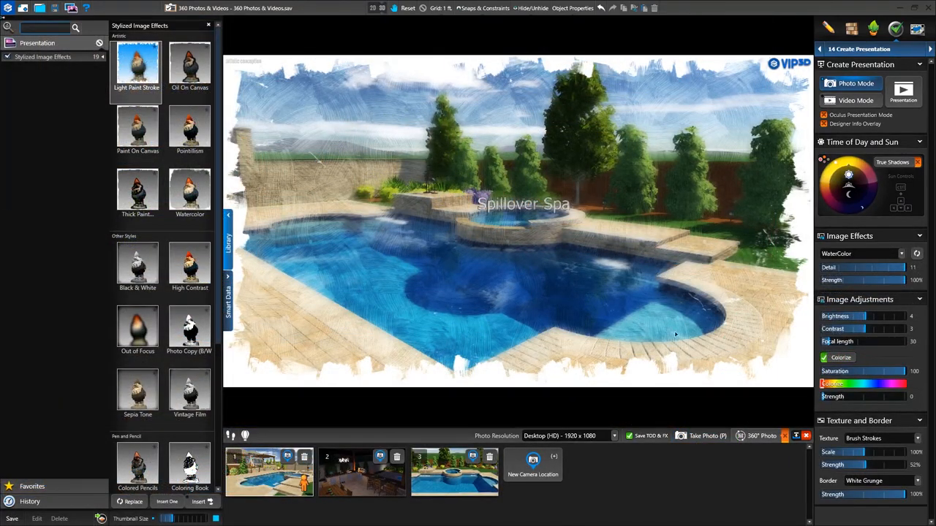
Set Image Effects to None on the spa view and close the Stylized Image Effects library.
left_click(766, 436)
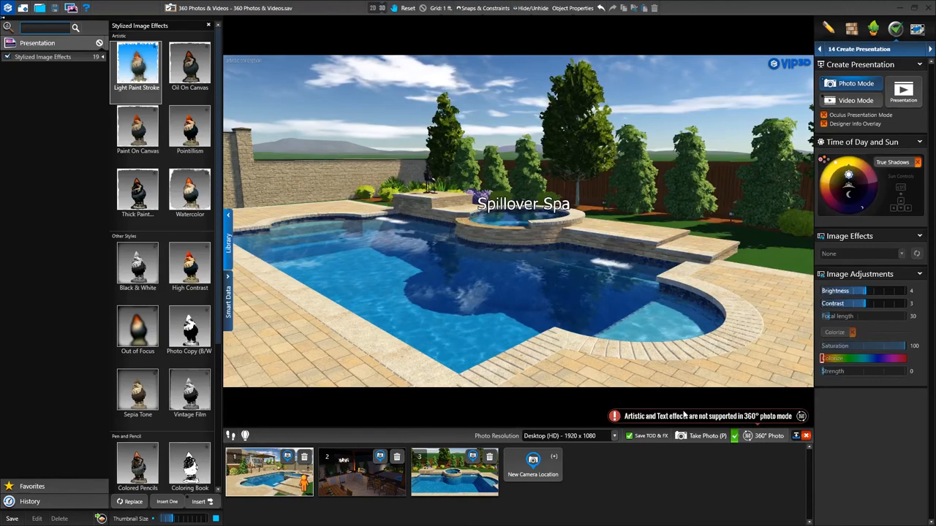
left_click(190, 188)
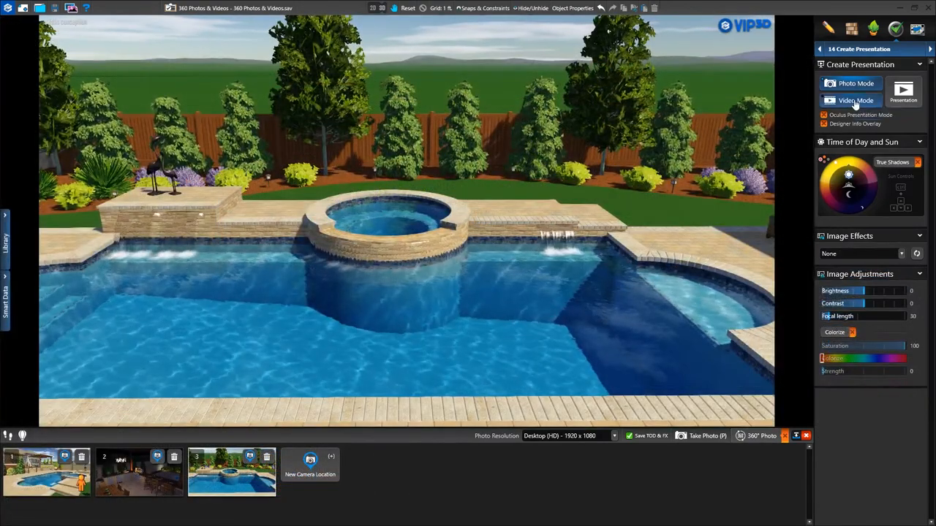
Render the backyard storyboard as a 360° MP4 video in Video Mode.
left_click(855, 99)
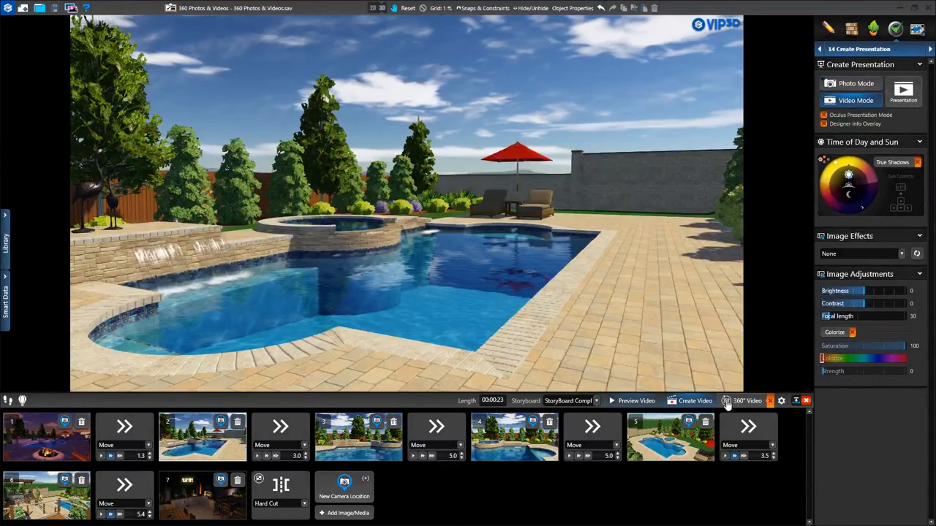
left_click(747, 401)
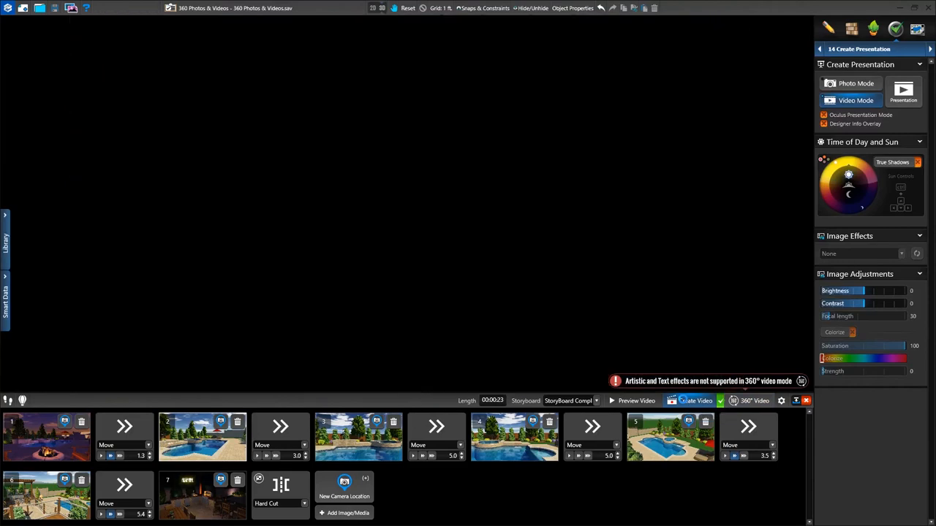
left_click(695, 401)
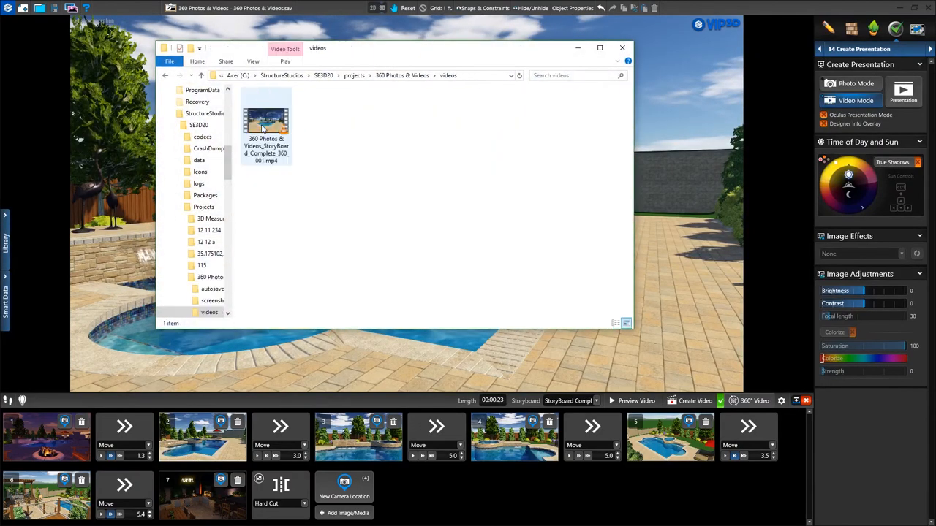
Close the File Explorer window showing the rendered video's folder.
left_click(213, 301)
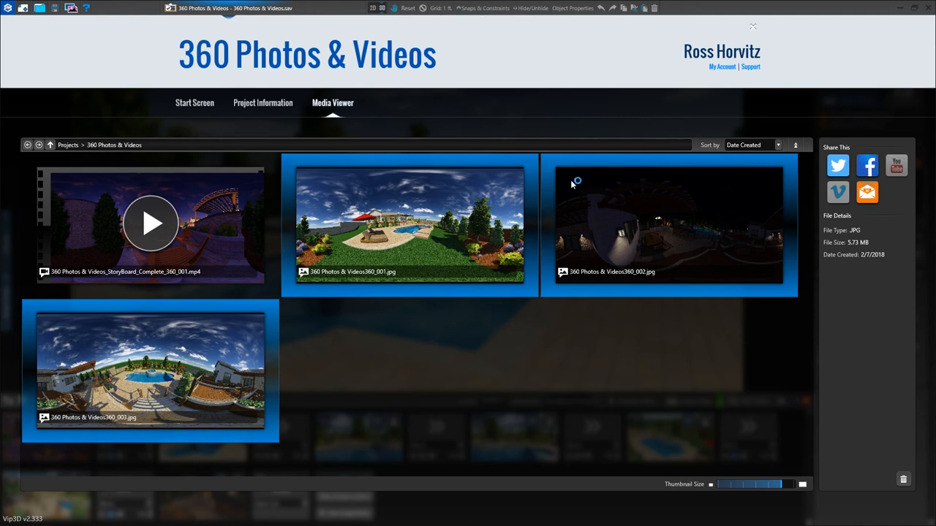
Share the three 360° photos to Facebook in a new album named '360 Photos'.
left_click(866, 165)
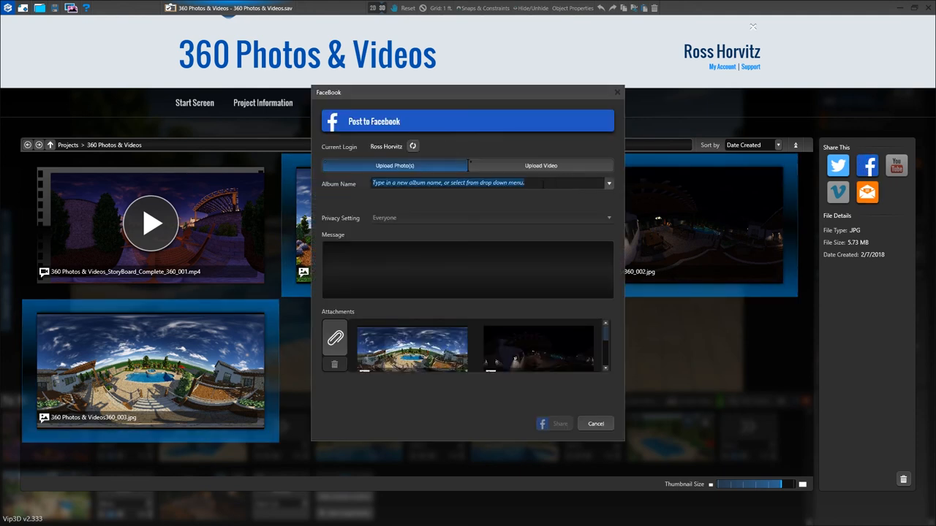
type("360 Photos")
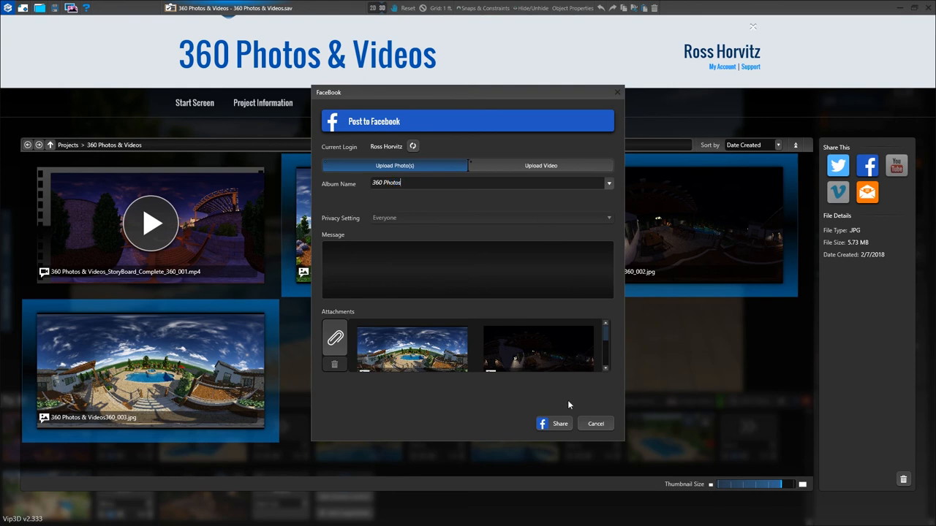
left_click(595, 424)
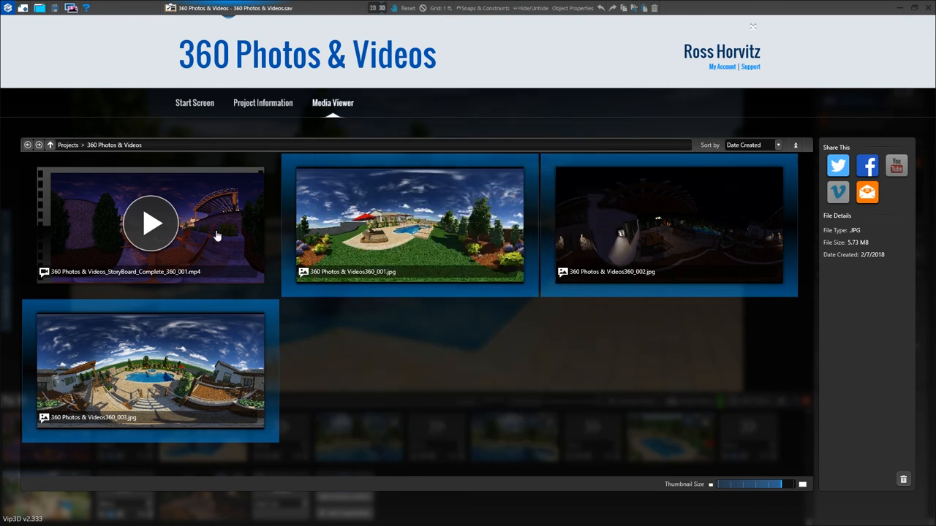
Upload the storyboard MP4 to YouTube with the title '360 Video'.
left_click(151, 222)
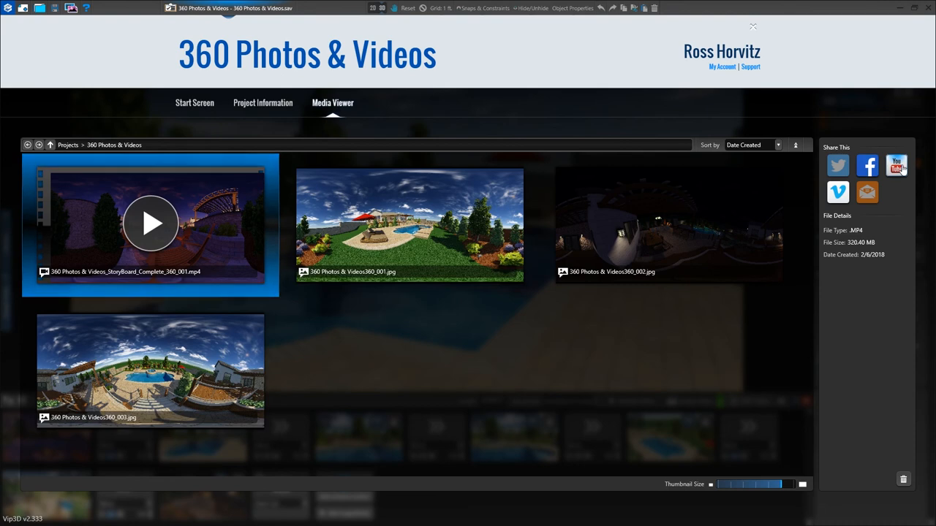
left_click(897, 165)
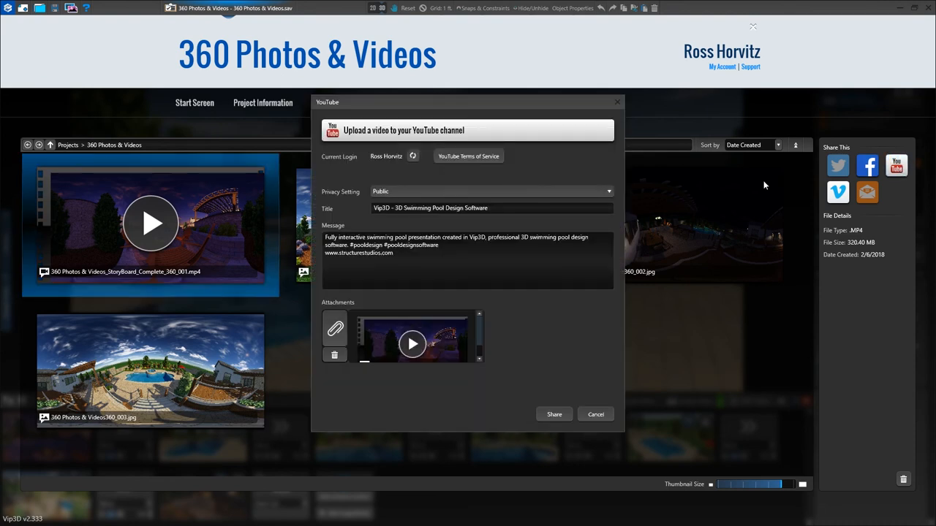
type("360 Video")
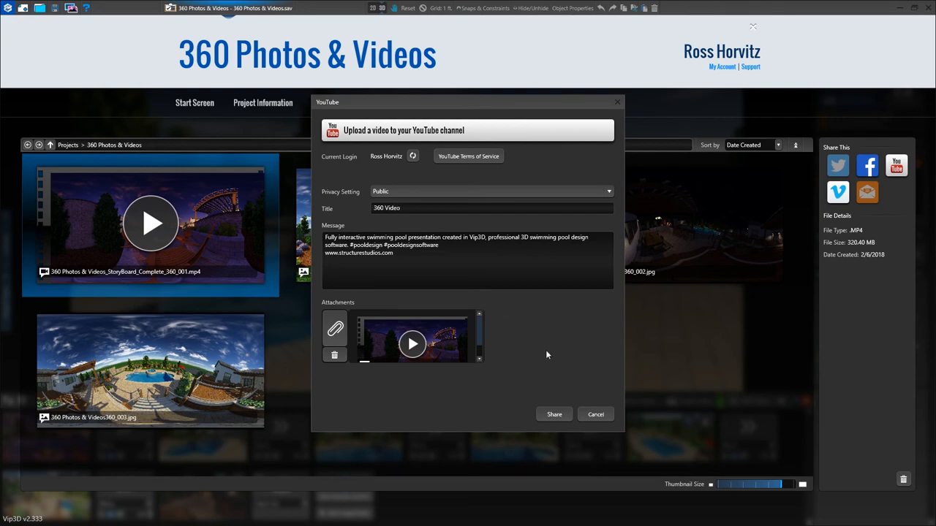
left_click(553, 414)
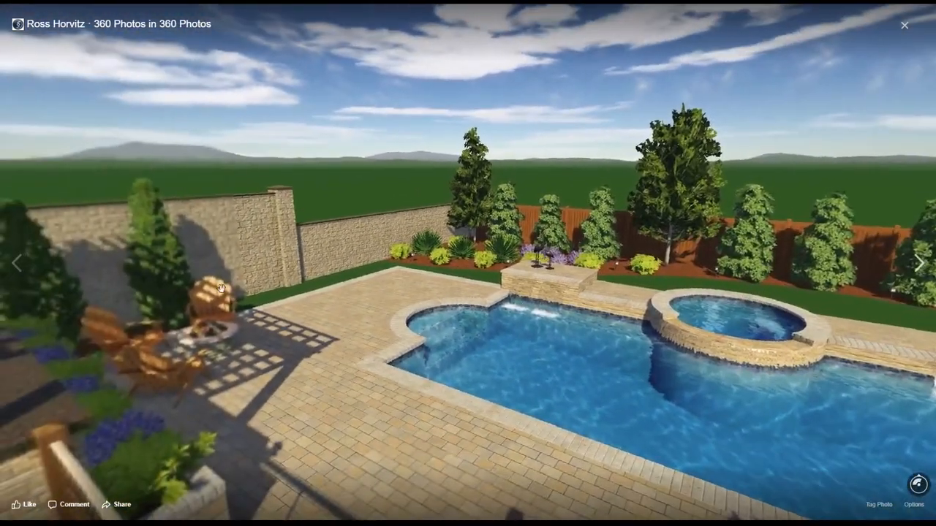
Drag inside the Facebook 360° photo to pan around the backyard pool scene.
left_click_drag(220, 287, 603, 307)
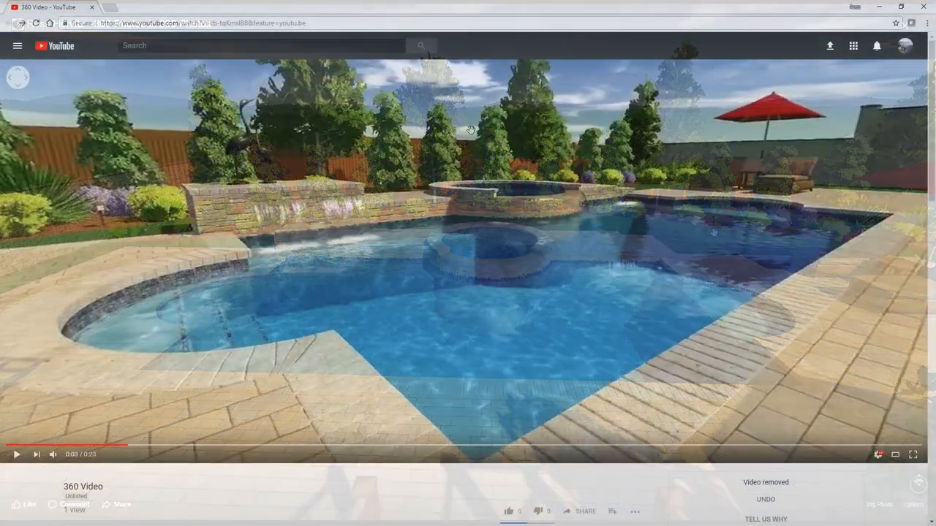
Play the YouTube 360 Video and pan toward the deck and house, then back to the pool.
left_click(16, 453)
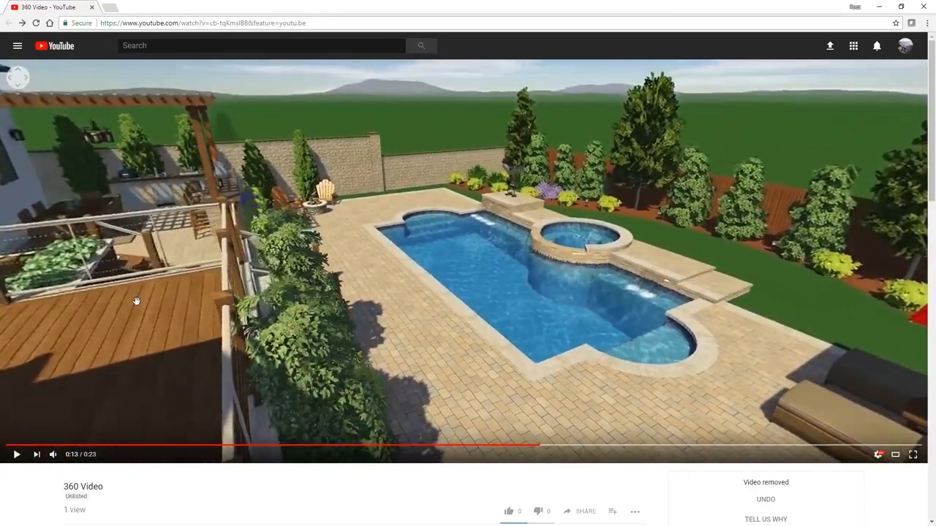
left_click_drag(136, 300, 409, 324)
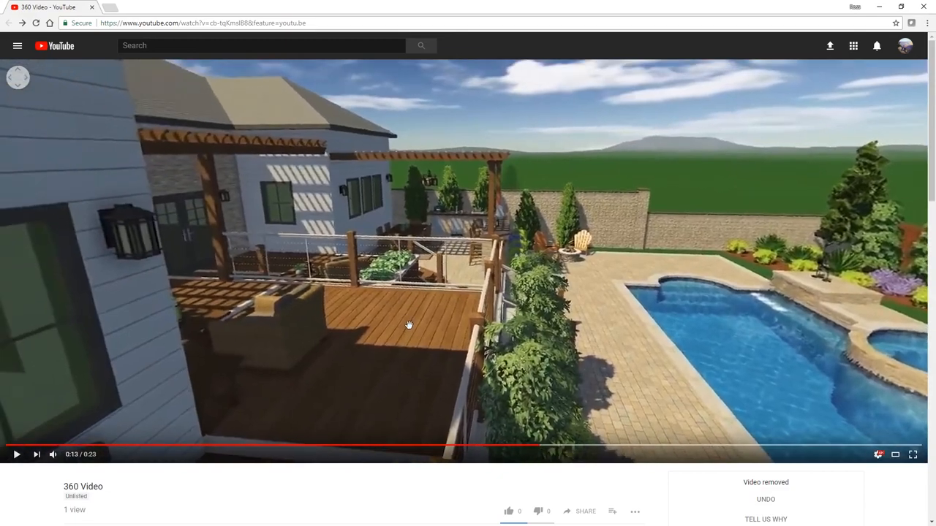
left_click_drag(409, 325, 365, 285)
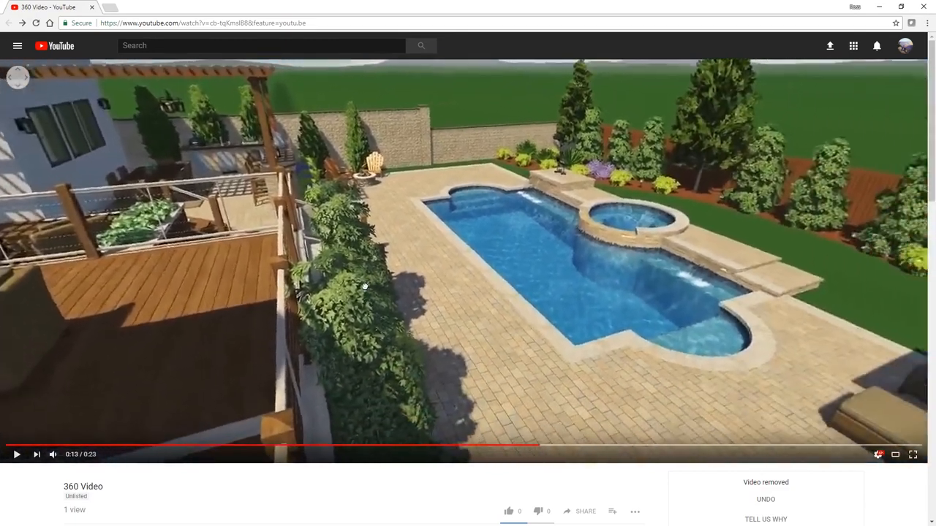